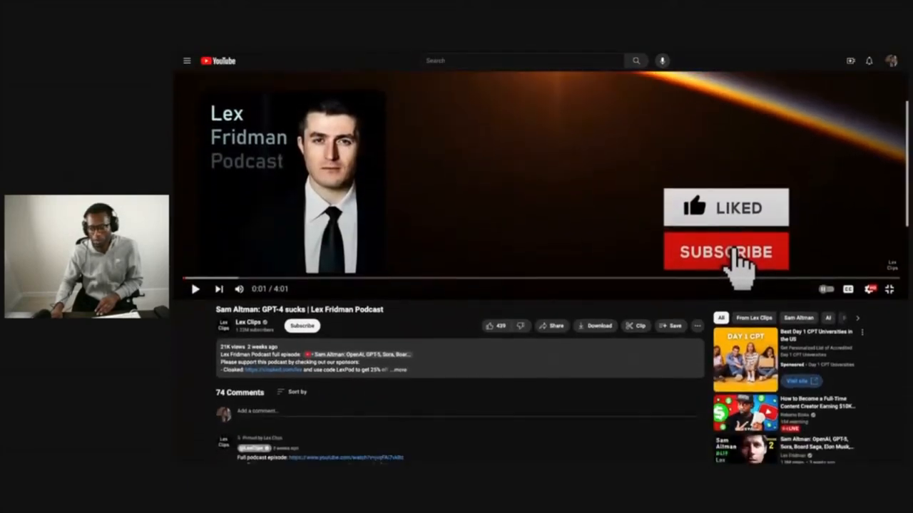
# Step: Return the Sam Altman GPT-4 clip to the default layout with suggested videos beside it
pyautogui.scroll(-3)
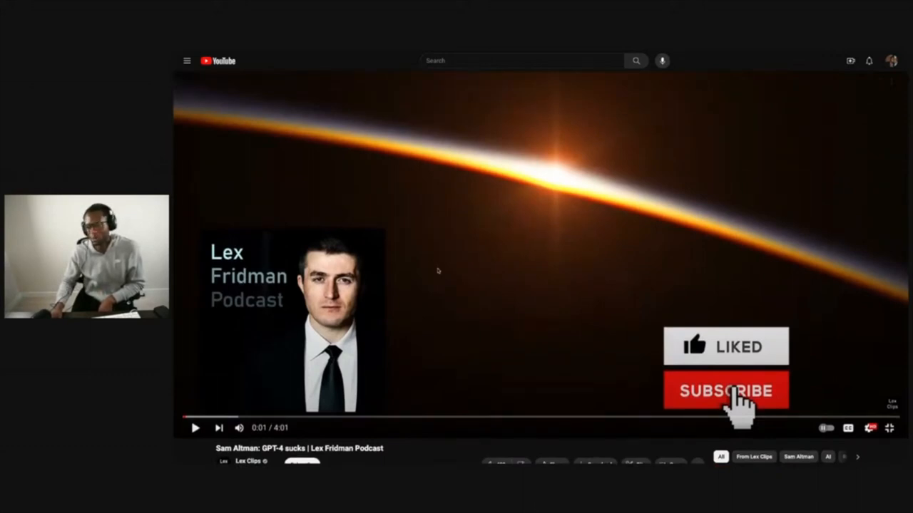
pyautogui.click(724, 391)
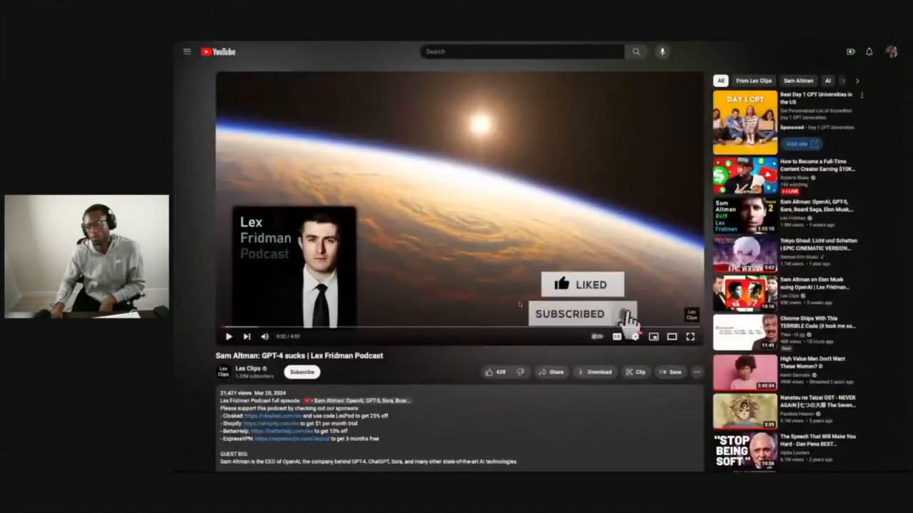
# Step: Expand the Sam Altman GPT-4 clip to full screen
pyautogui.click(689, 336)
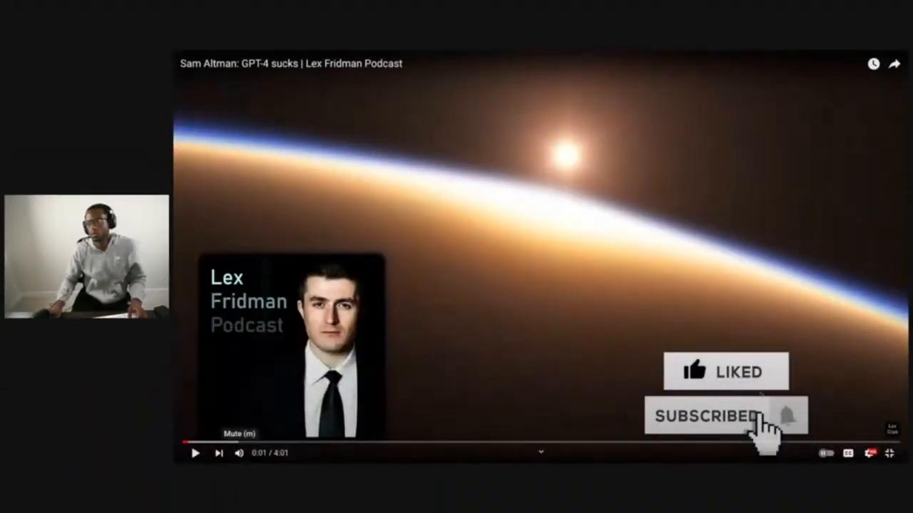
pyautogui.click(196, 453)
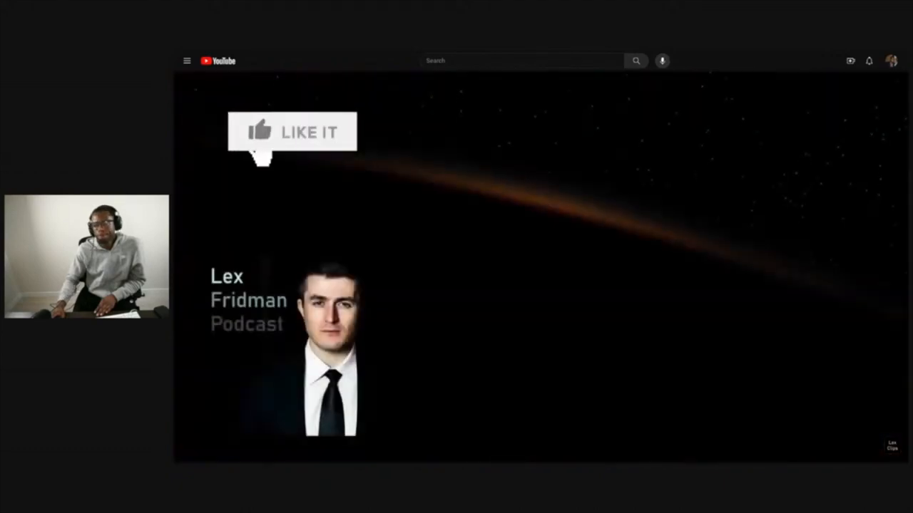
# Step: Exit full screen so the description and recommendations show during the outro
pyautogui.click(292, 132)
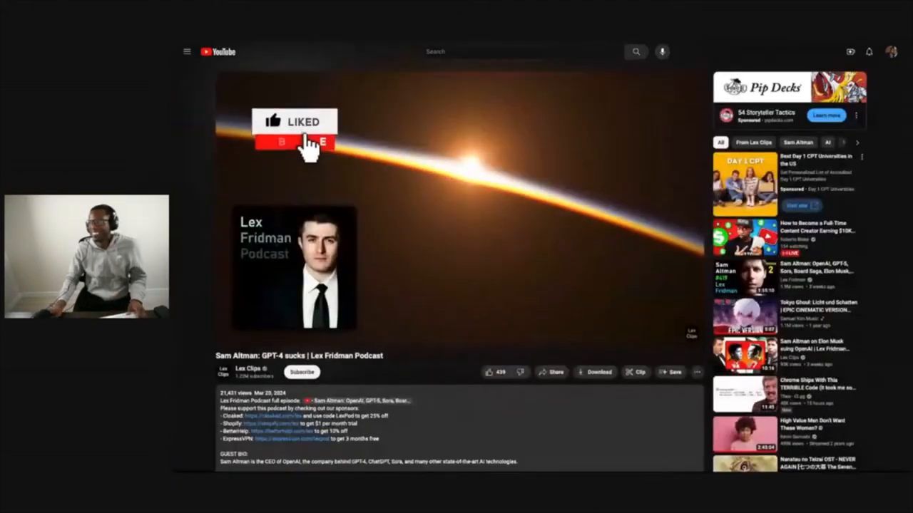
pyautogui.click(294, 143)
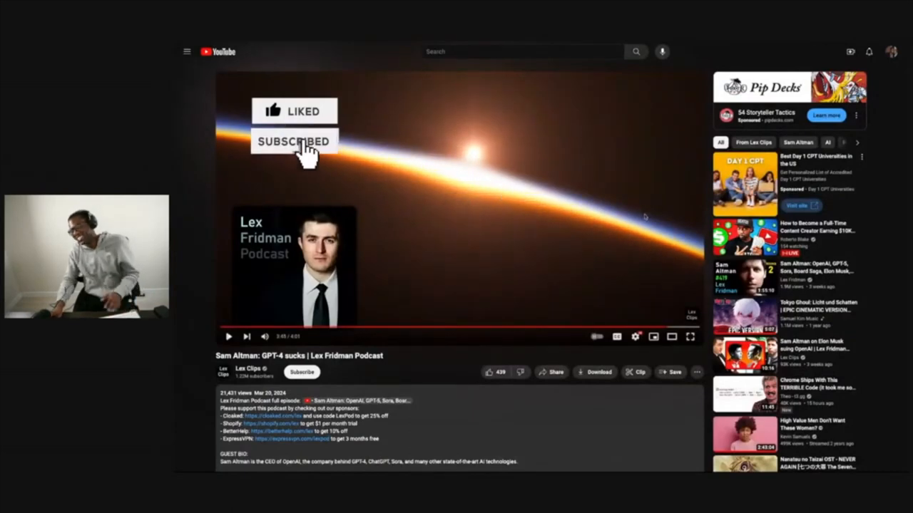